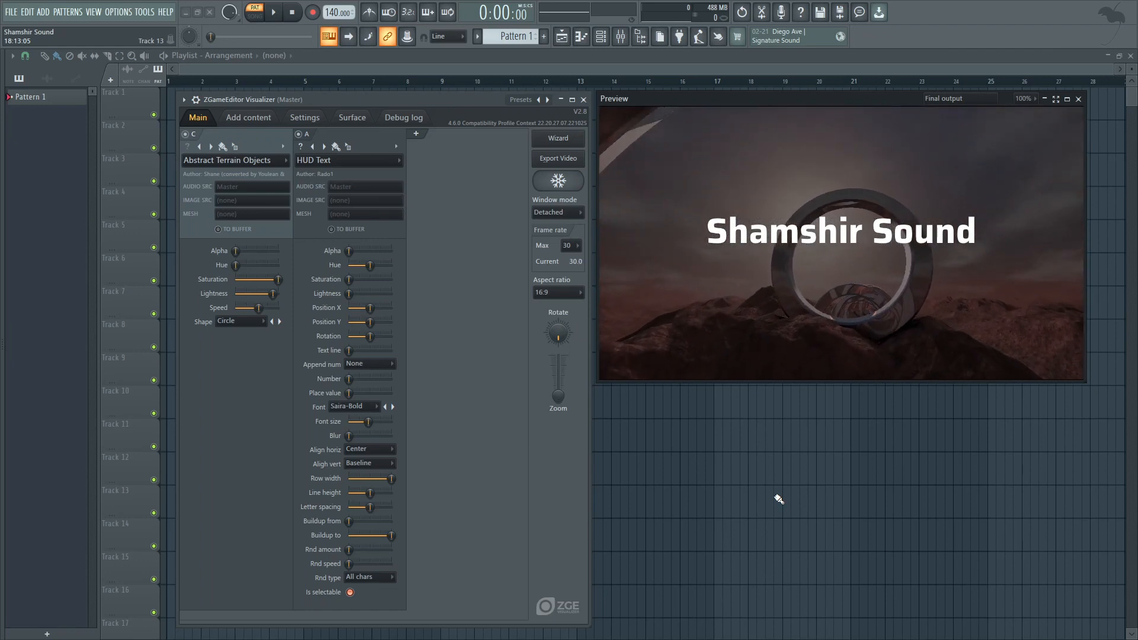
- Bring up the effect list for the HUD Text layer on layer A
left_click(573, 99)
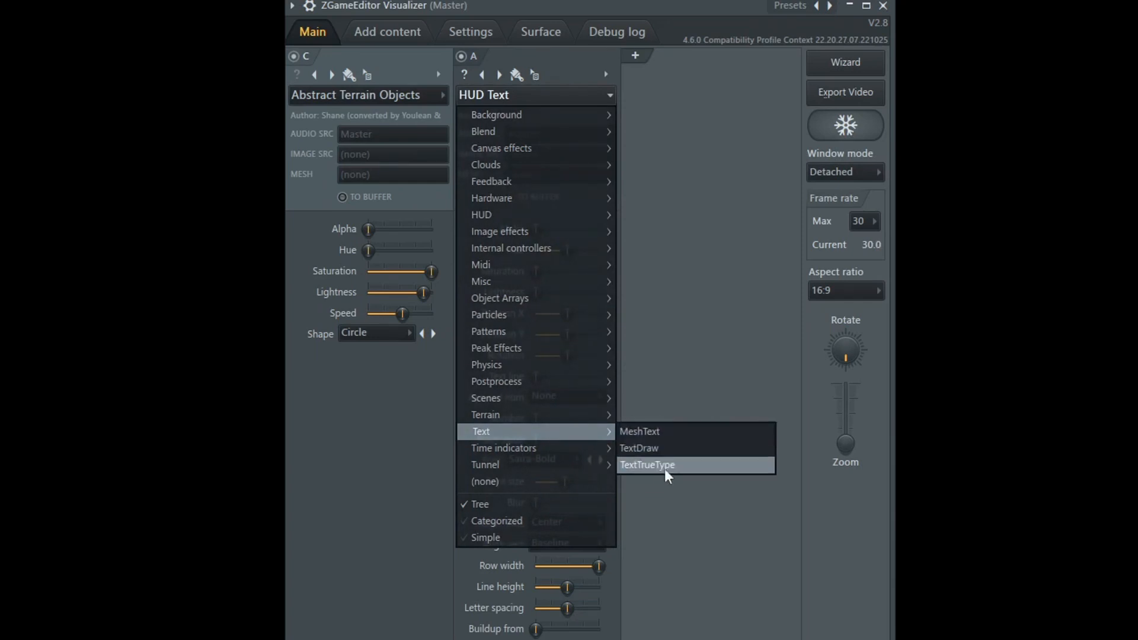
mouse_move(697, 432)
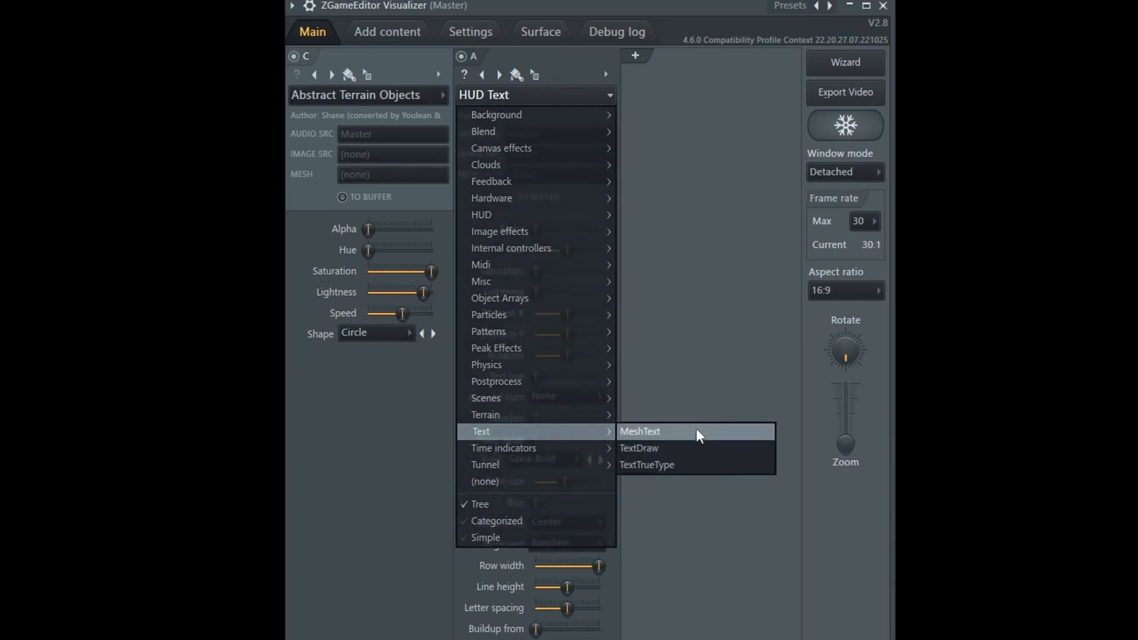
mouse_move(481, 214)
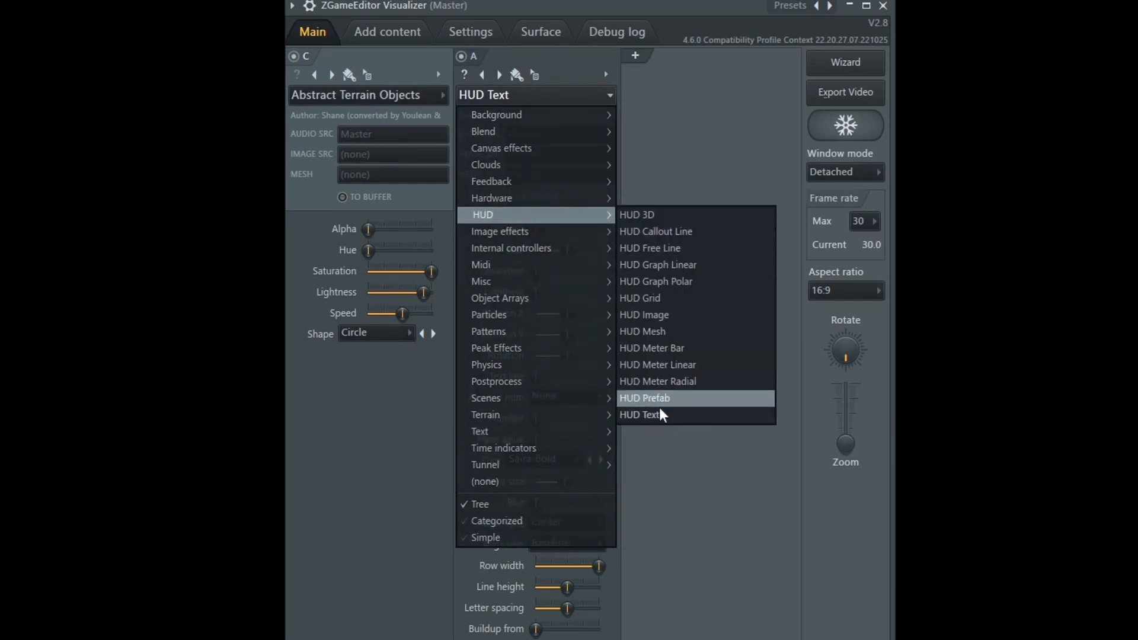
- Dismiss the effect list, keeping HUD Text, and return to the Main layer settings
left_click(642, 415)
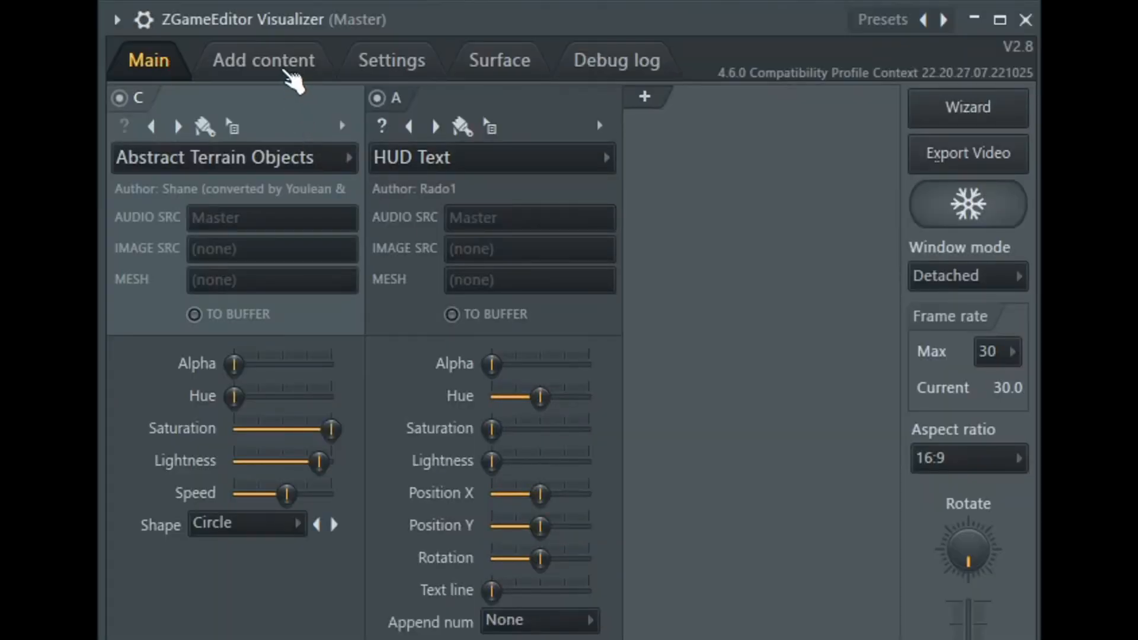
left_click(263, 60)
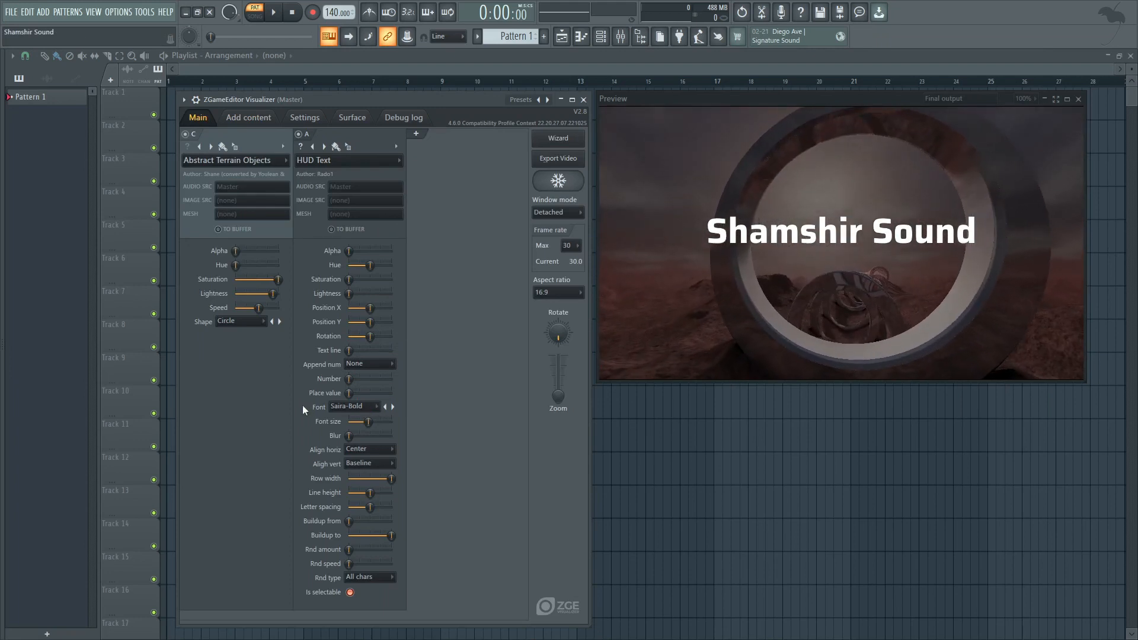
left_click(356, 405)
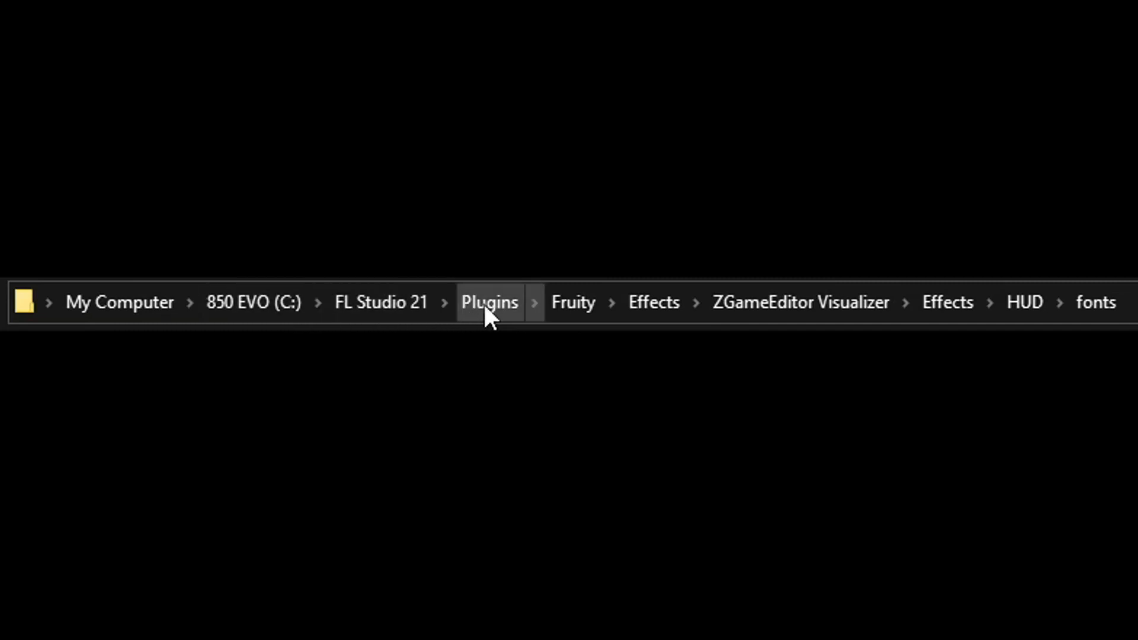
mouse_move(574, 302)
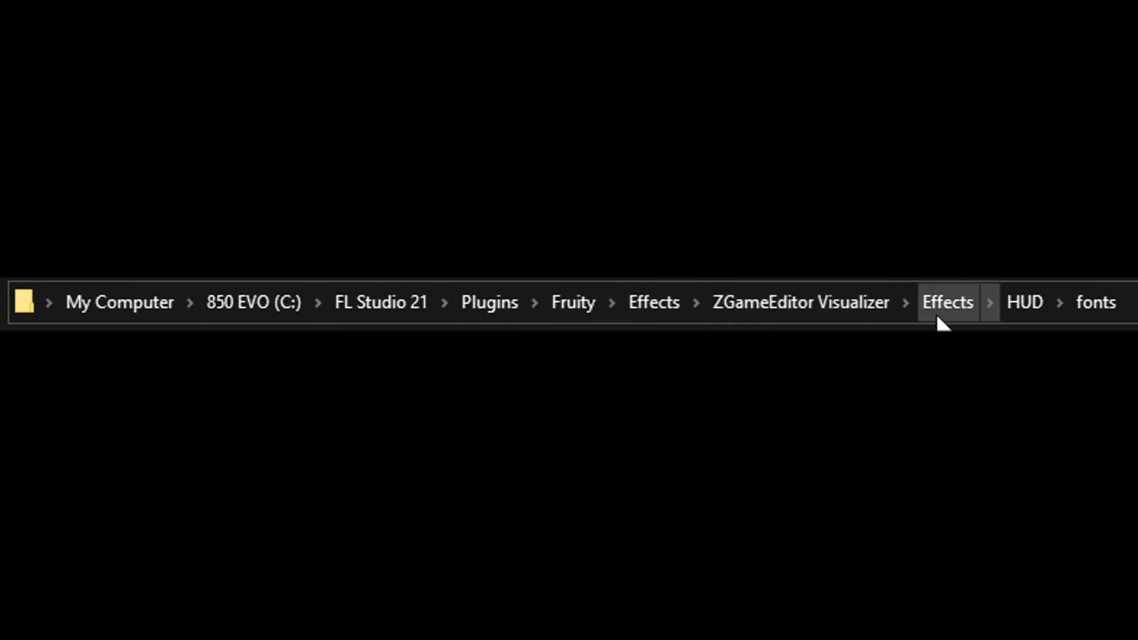
mouse_move(1096, 302)
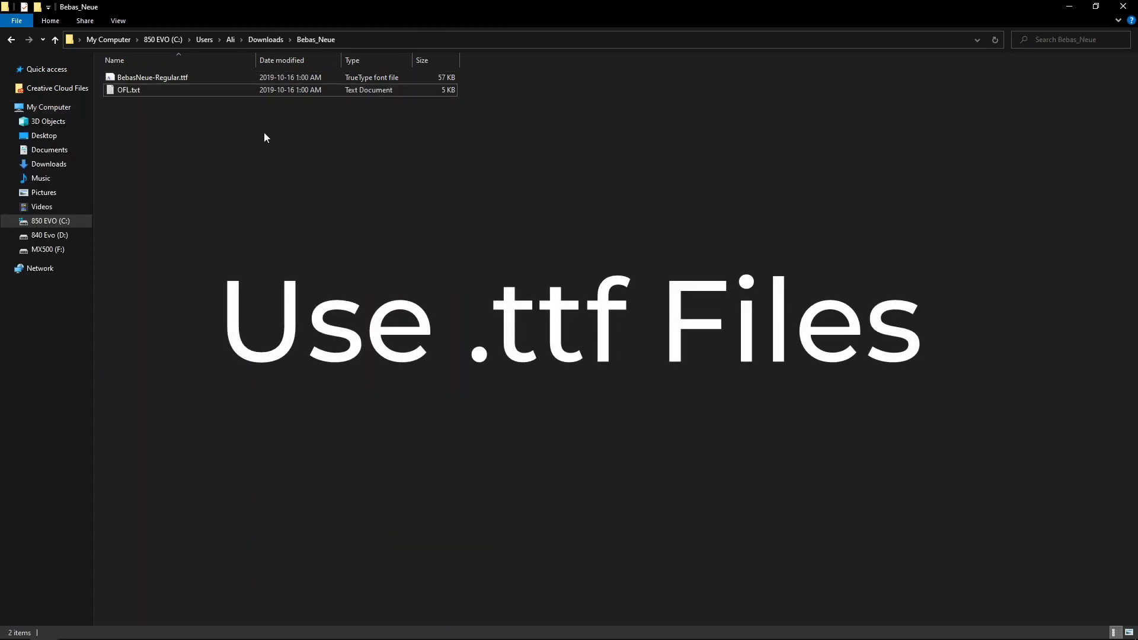
- Copy BebasNeue-Regular.ttf into the HUD fonts folder and show it in the HUD Text font list
left_click(153, 78)
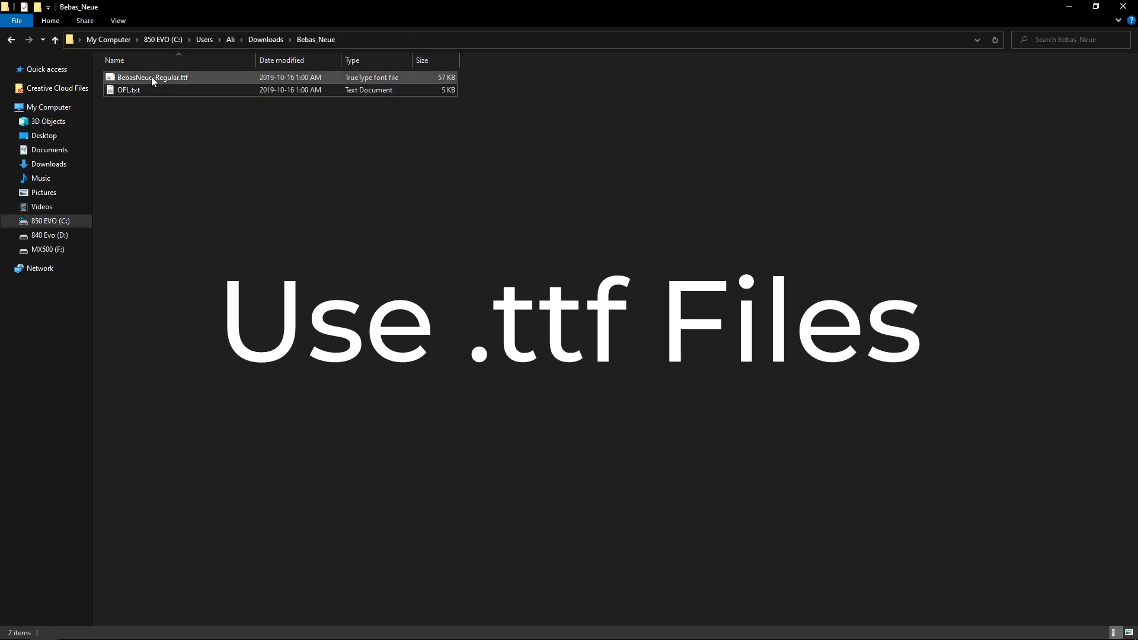
right_click(153, 79)
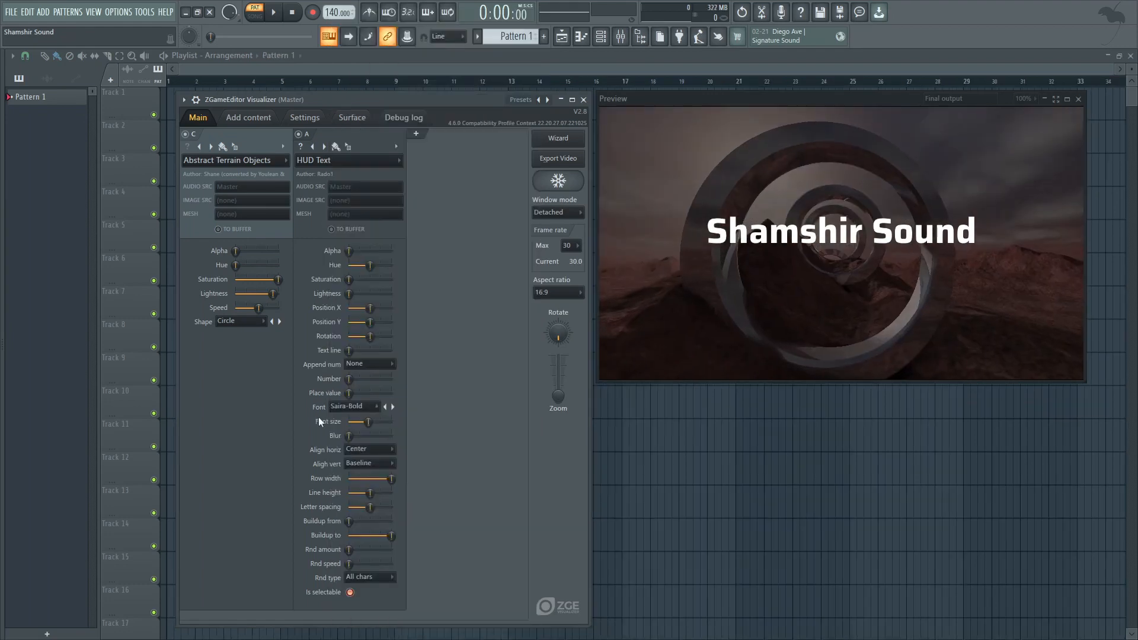
left_click(352, 406)
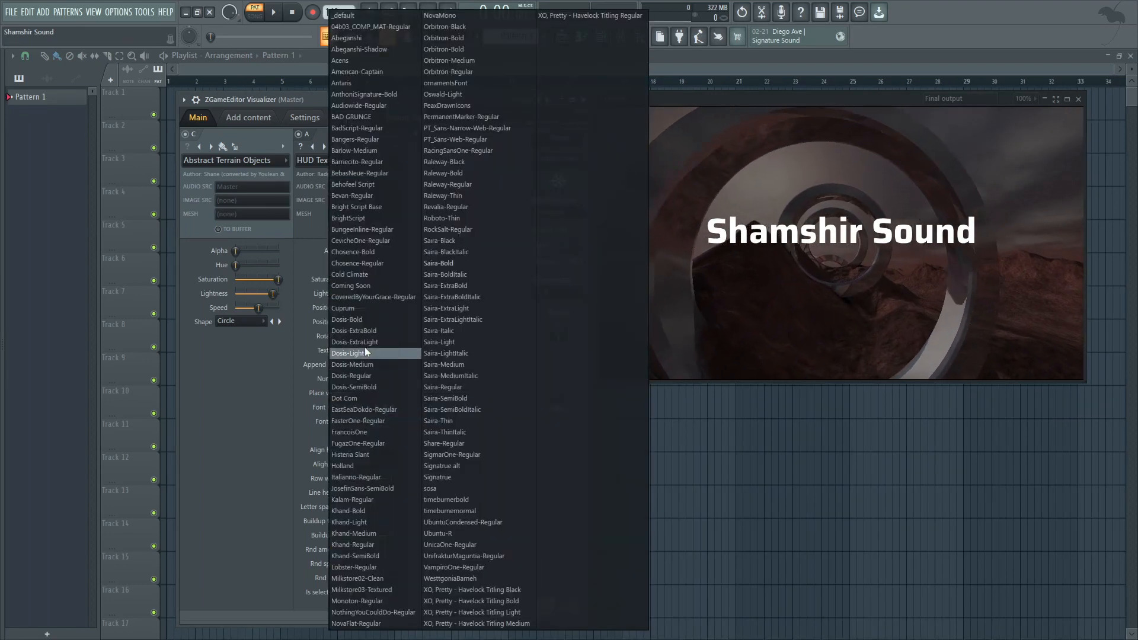